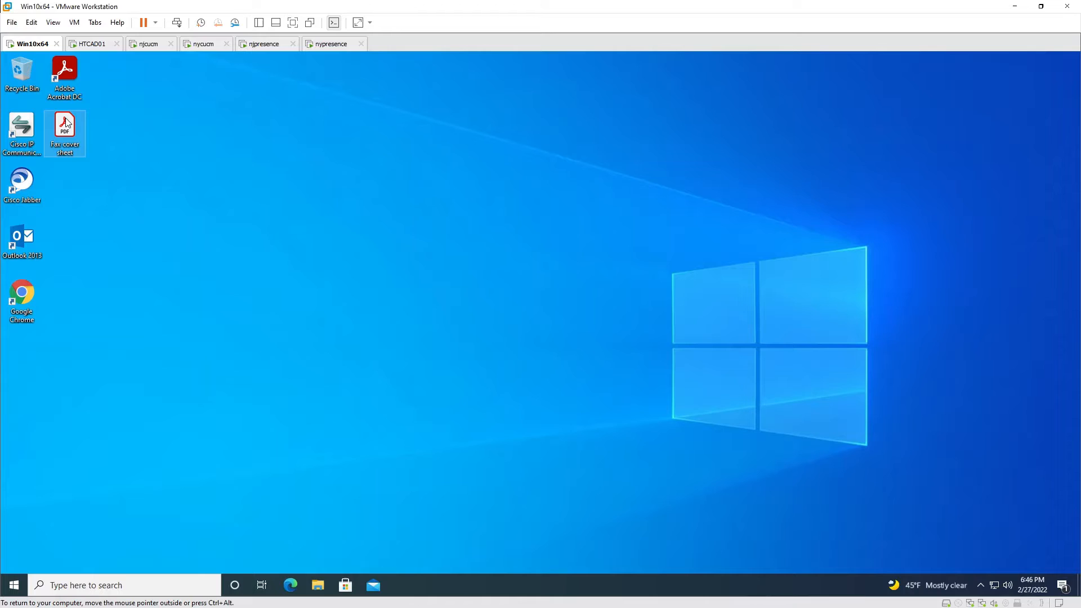
Step: Open the Fax cover sheet PDF from its desktop icon
double_click(64, 128)
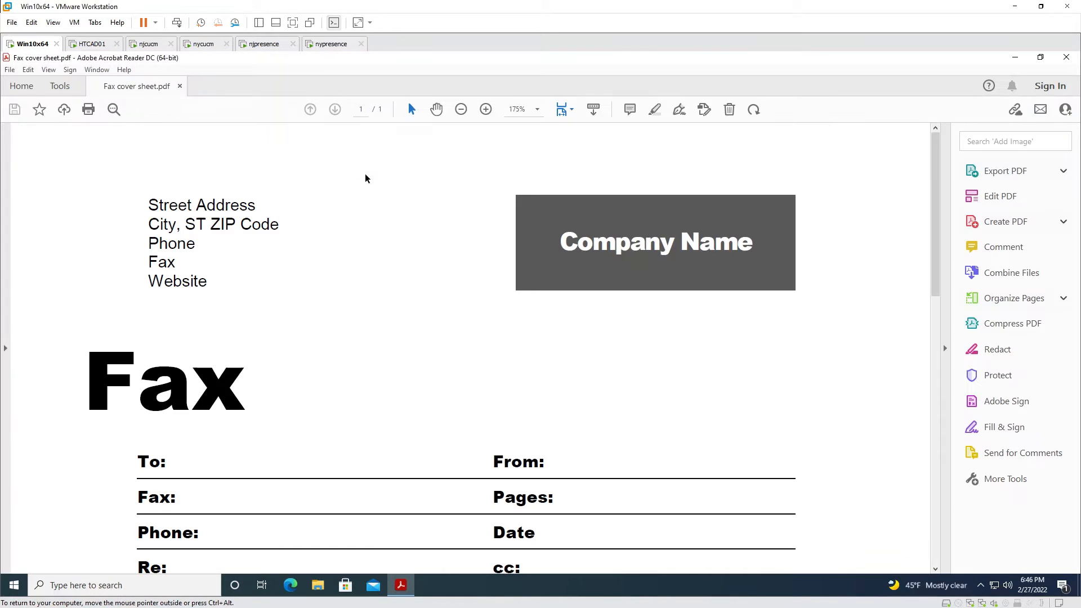
left_click(10, 70)
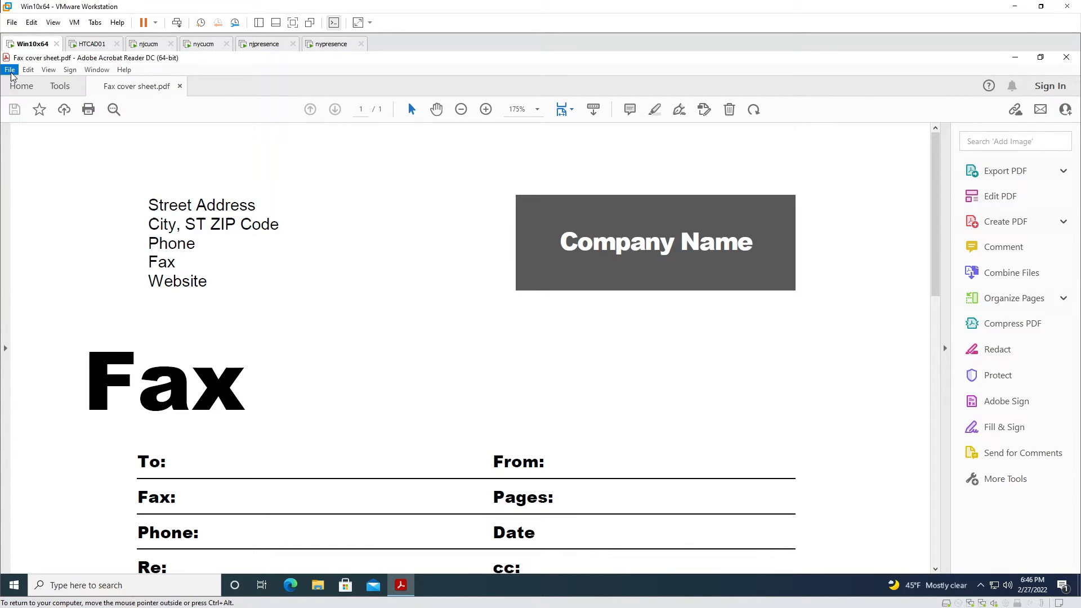
left_click(9, 69)
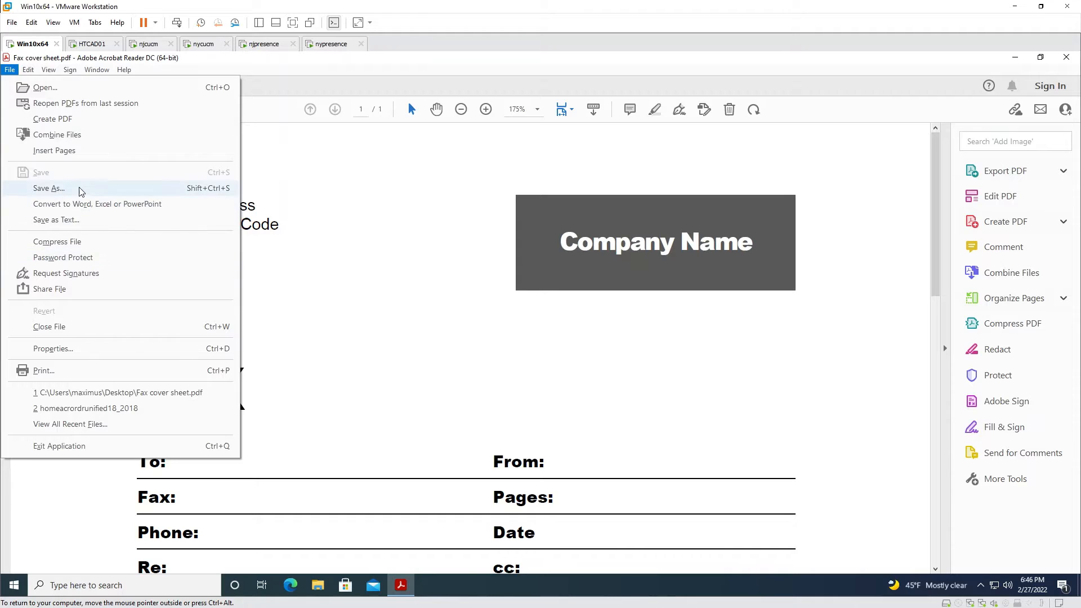
left_click(48, 188)
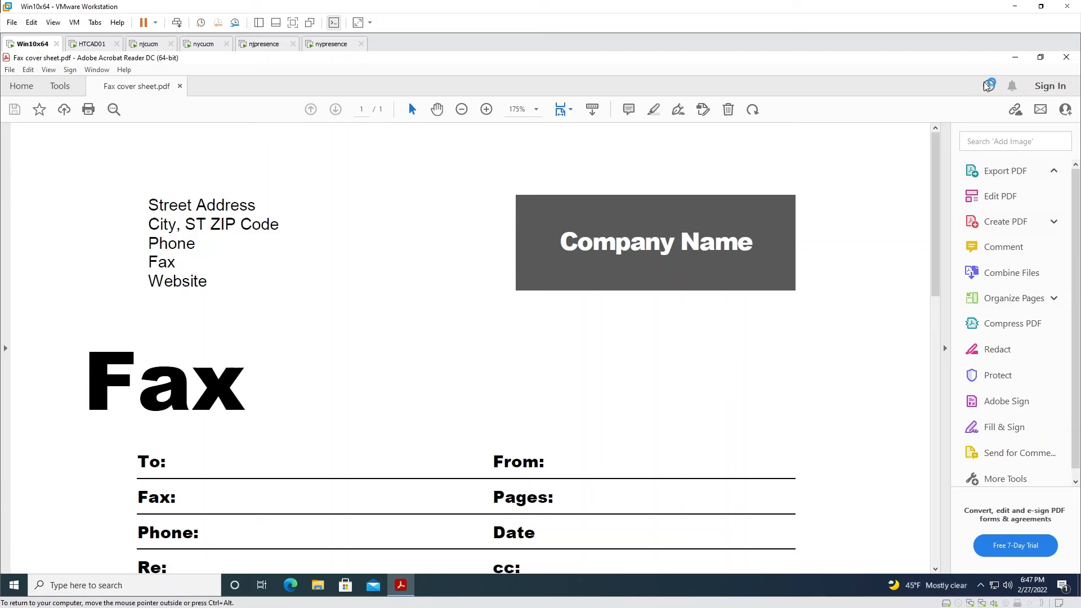
Step: In General preferences, uncheck 'Show online storage when saving files' and confirm with OK
left_click(29, 70)
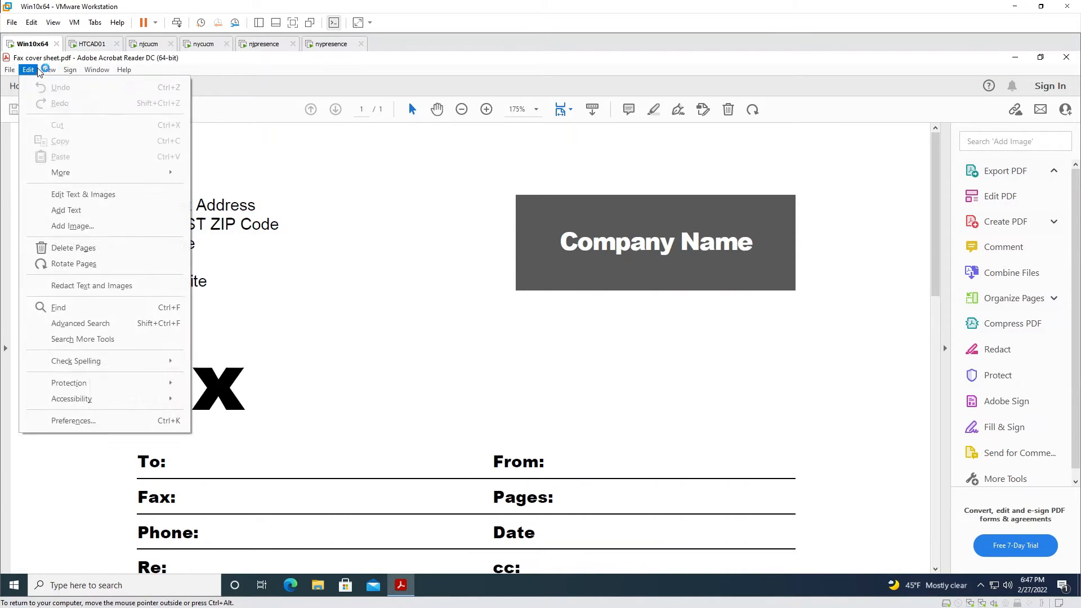
mouse_move(76, 125)
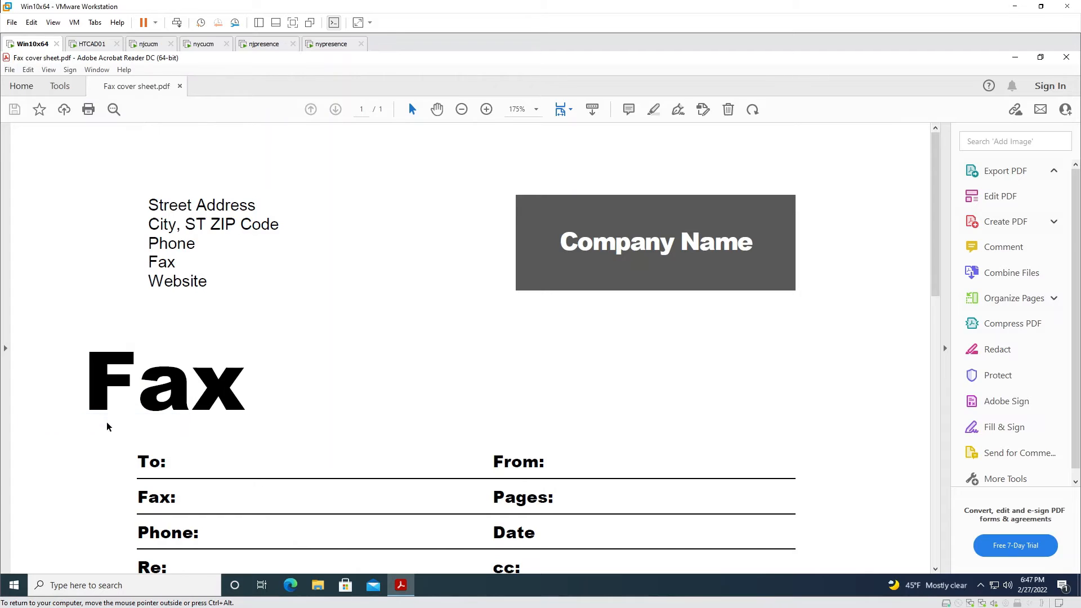
mouse_move(349, 295)
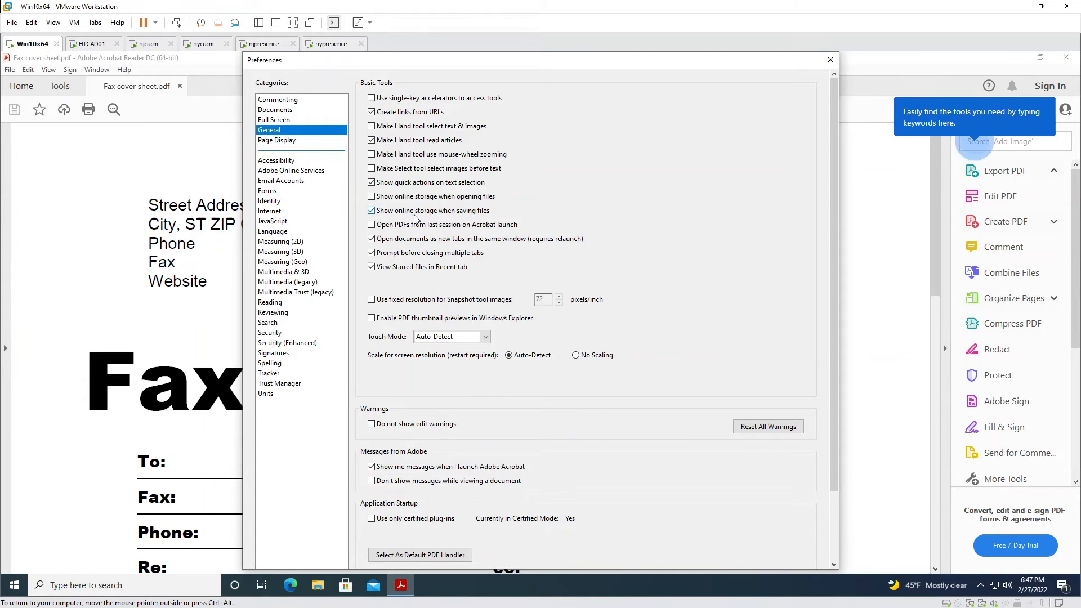
left_click(1004, 170)
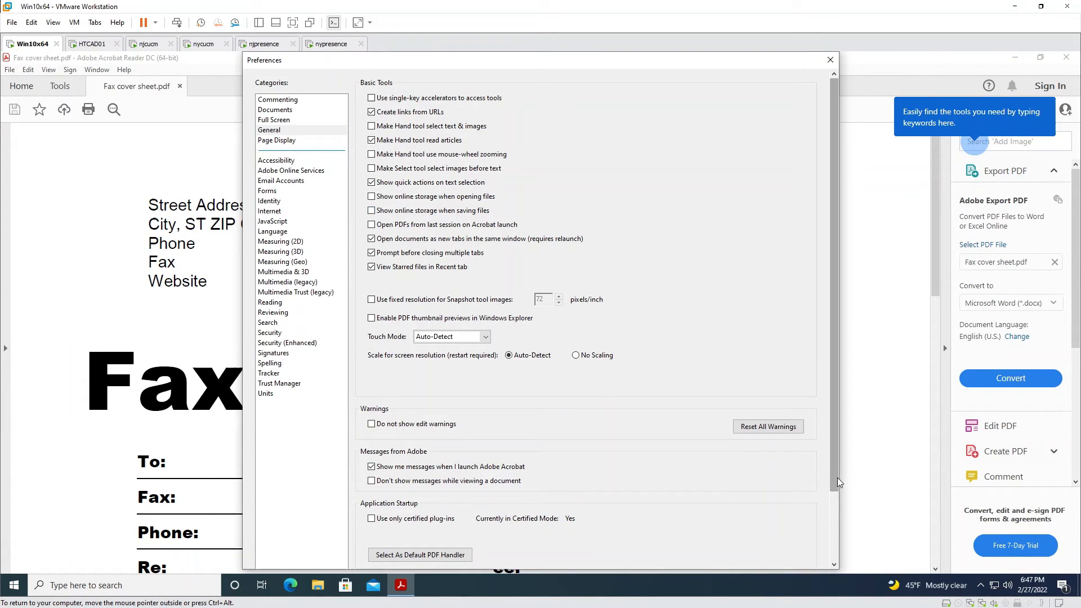
scroll("down", 3)
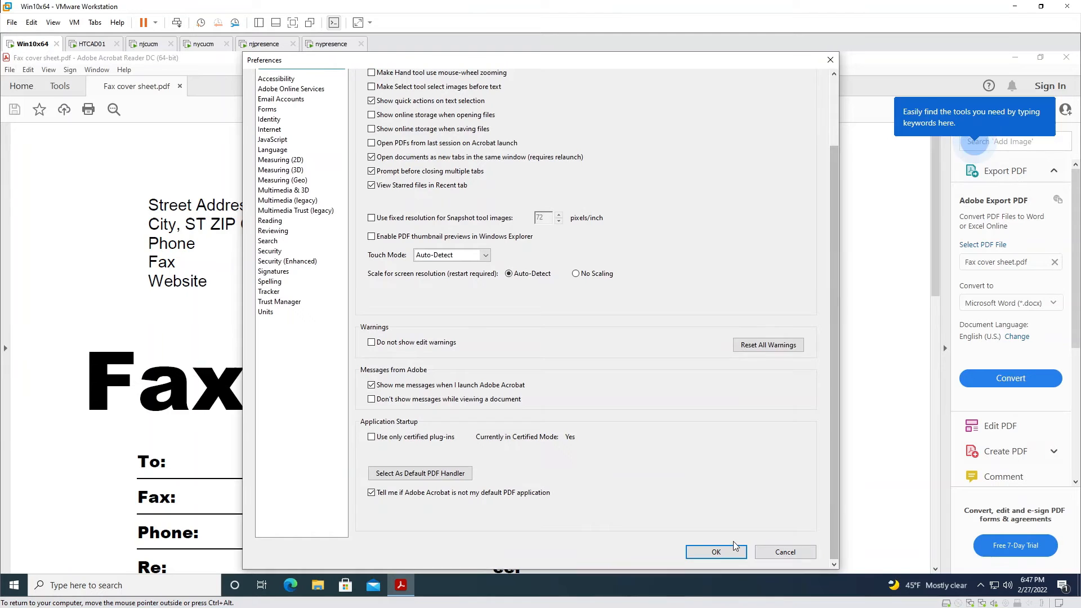
left_click(715, 552)
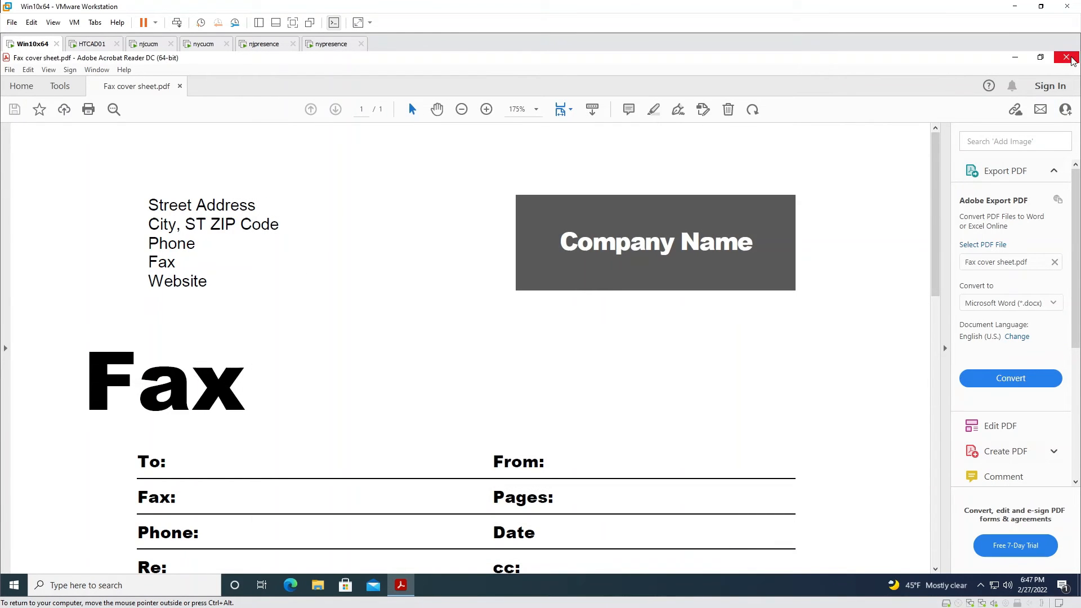
Step: Close Acrobat Reader and reopen the Fax cover sheet from the desktop
left_click(1065, 58)
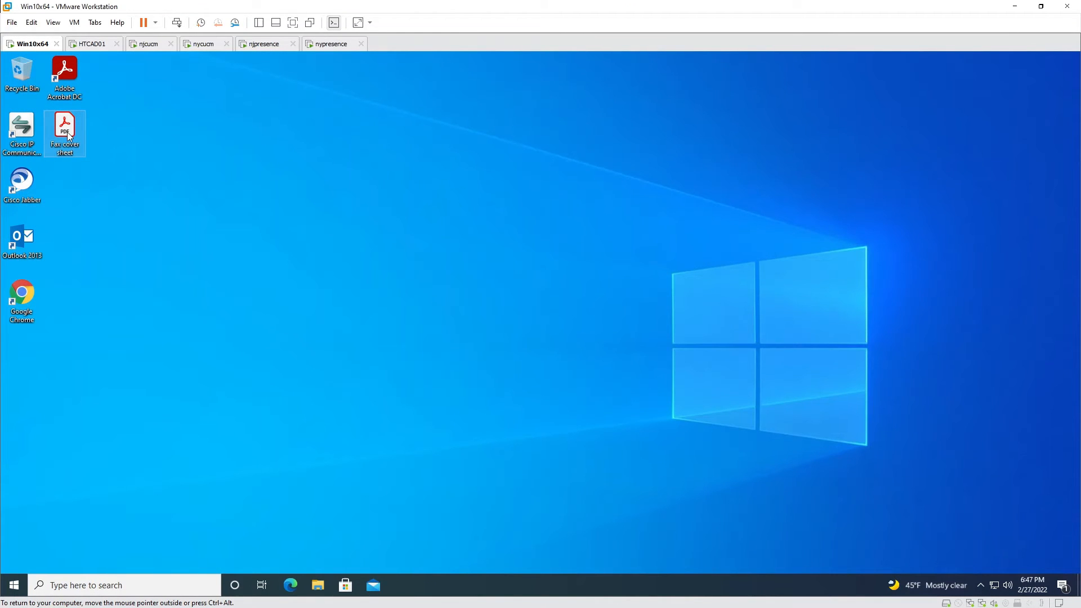
double_click(64, 128)
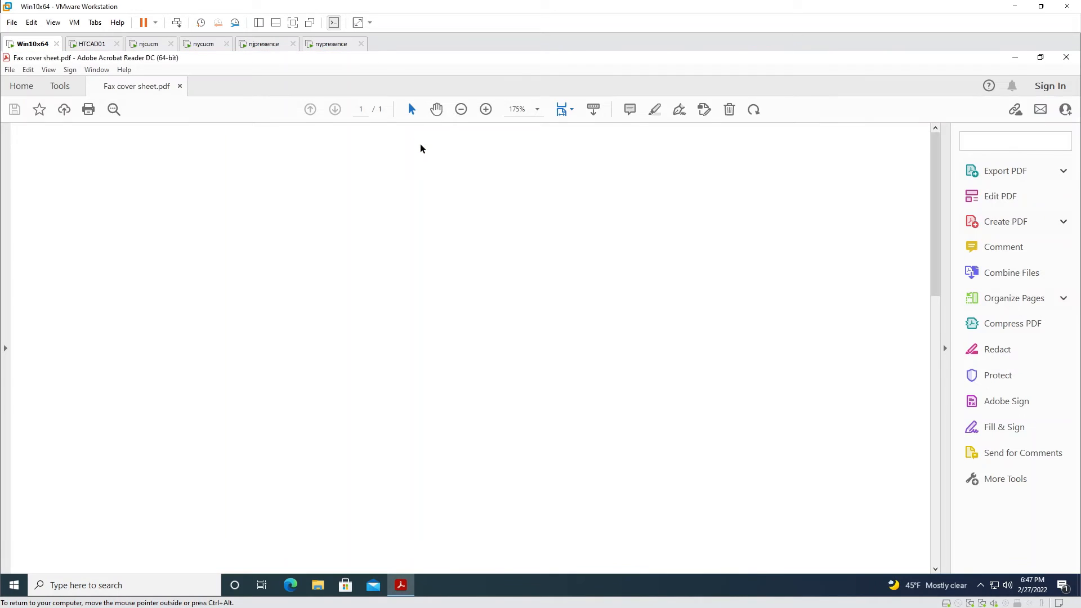
left_click(9, 70)
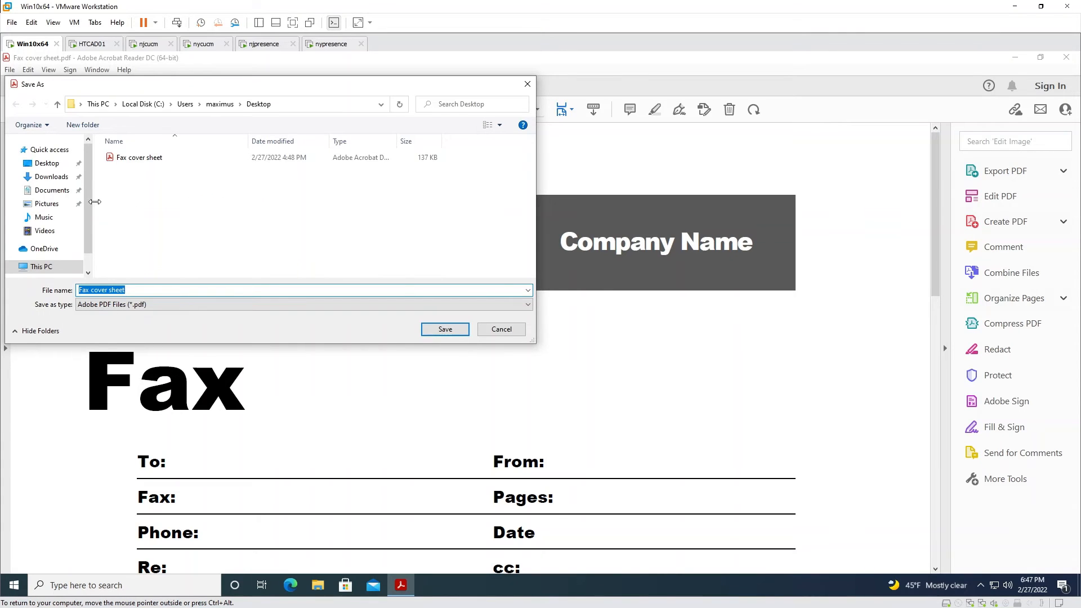
Step: Browse the Downloads, then Pictures folders in the Save As dialog
left_click(52, 176)
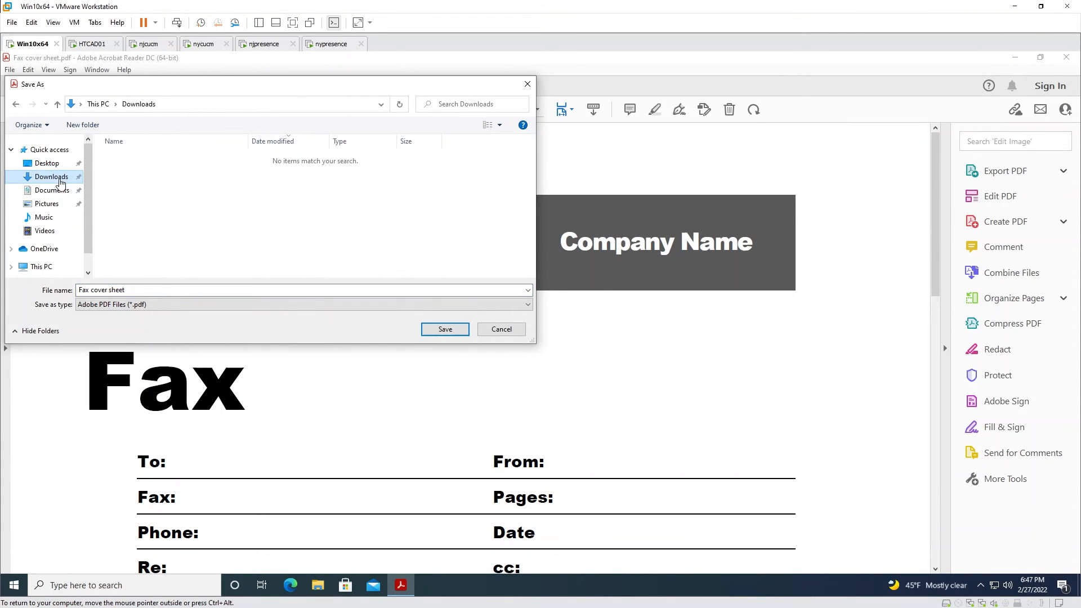
left_click(46, 203)
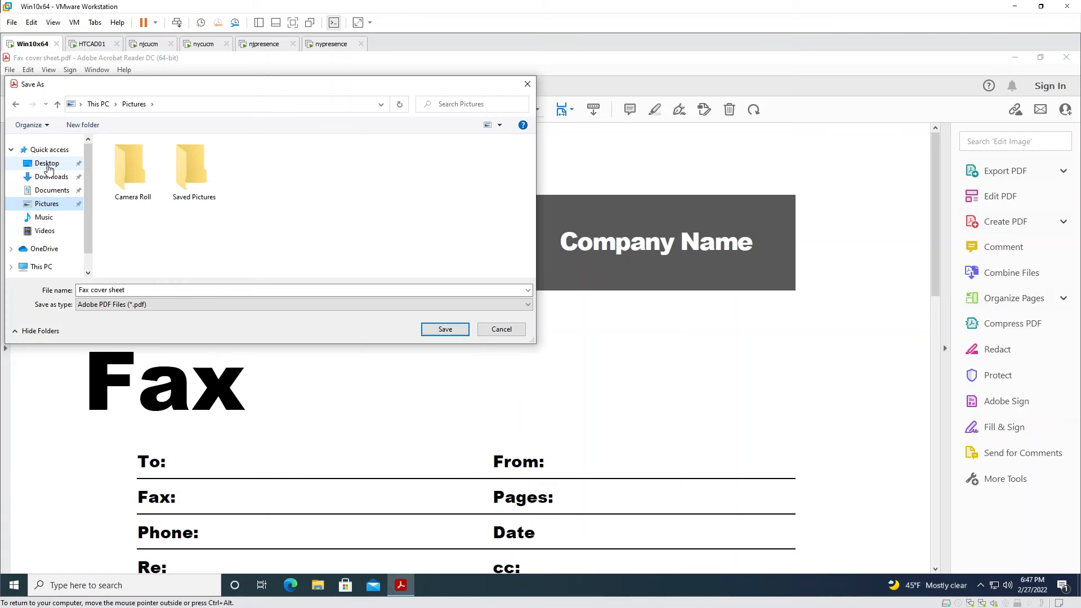